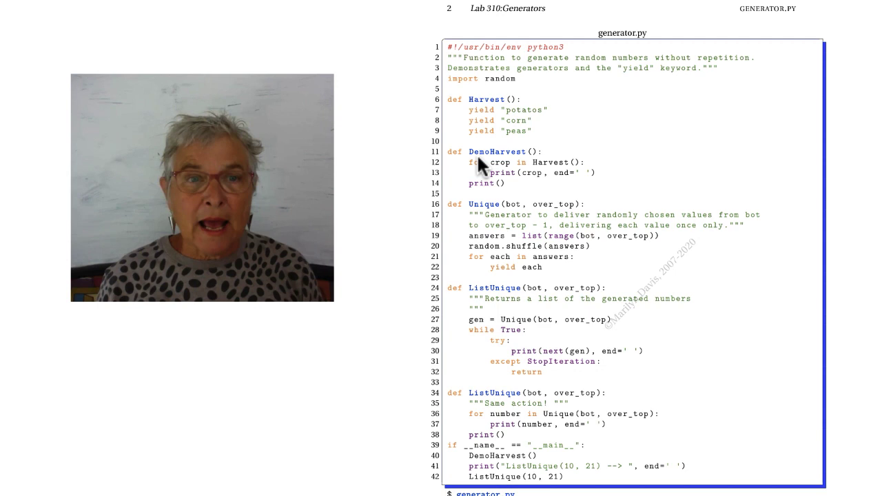
{"action": "mouse_move", "coordinate": [485, 177]}
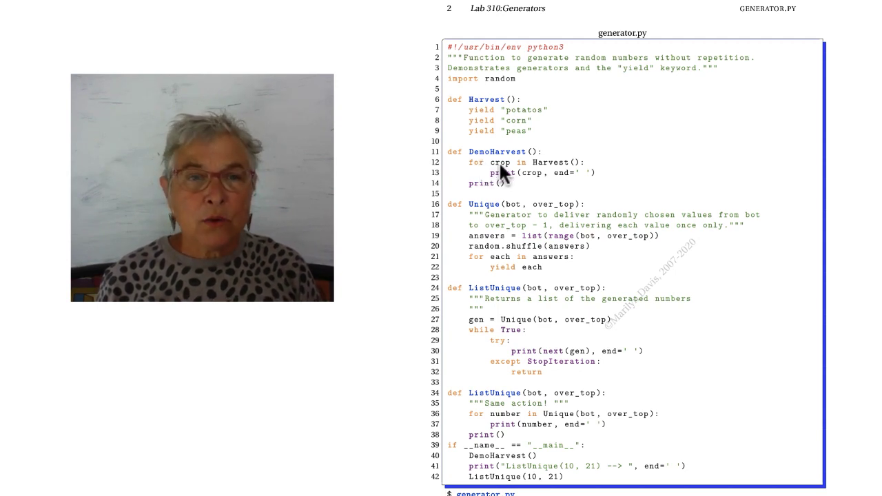
{"action": "mouse_move", "coordinate": [572, 174]}
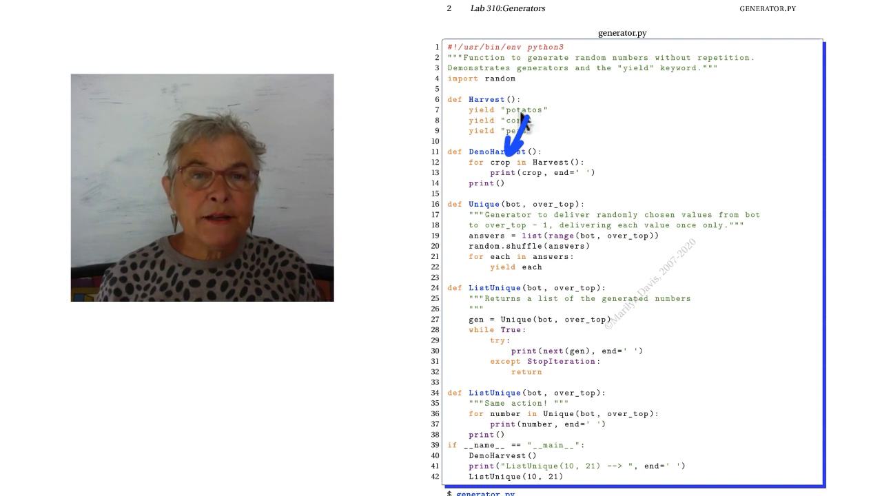
{"action": "mouse_move", "coordinate": [513, 173]}
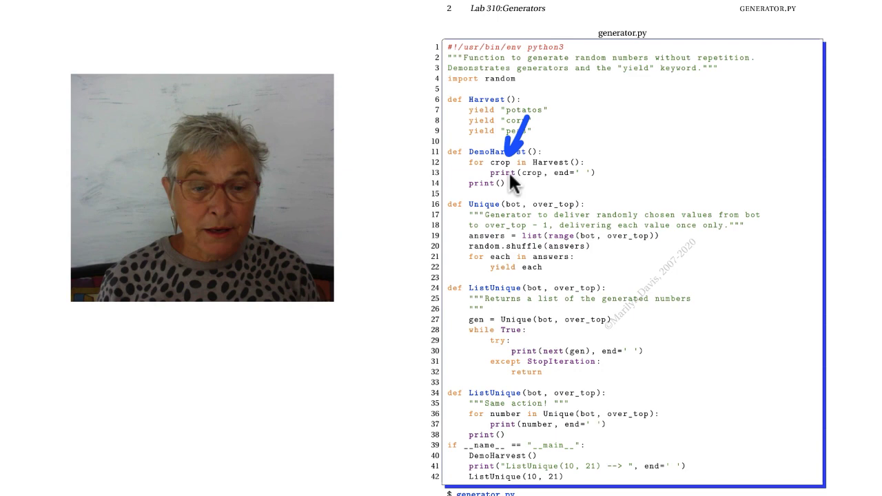
{"action": "scroll", "scroll_direction": "down", "scroll_amount": 3}
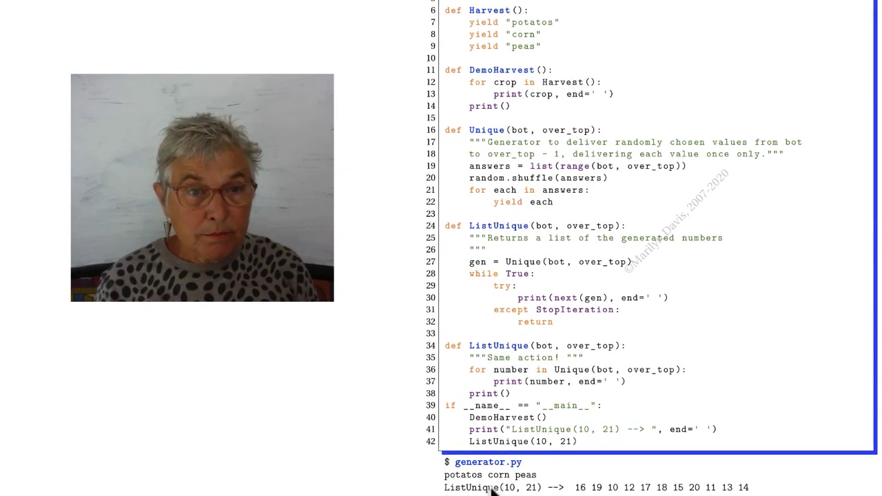
{"action": "mouse_move", "coordinate": [524, 227]}
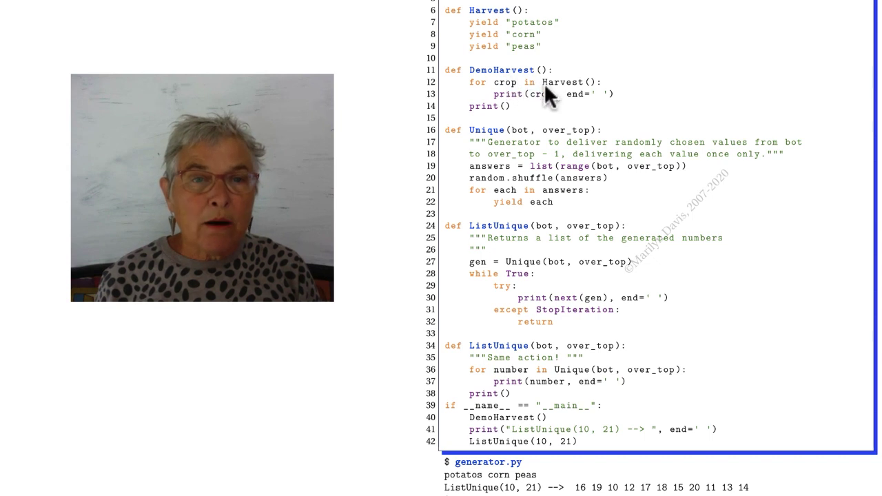
{"action": "mouse_move", "coordinate": [508, 94]}
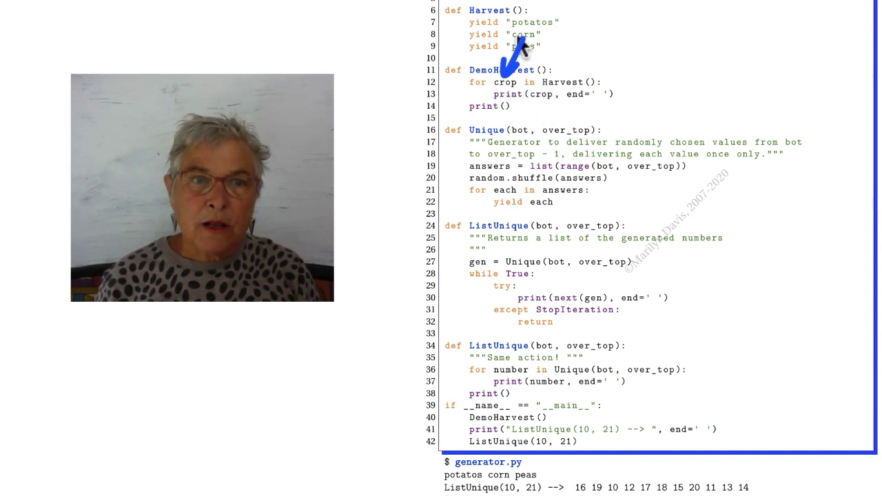
{"action": "mouse_move", "coordinate": [513, 99]}
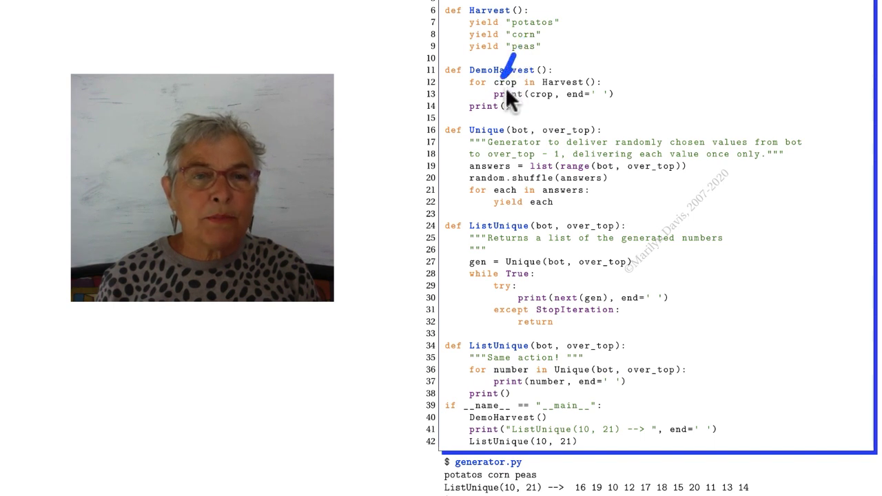
{"action": "mouse_move", "coordinate": [517, 58]}
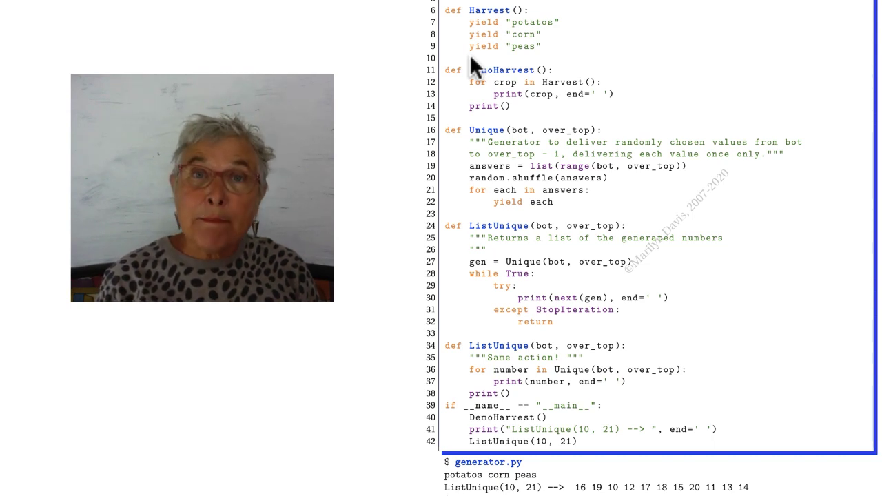
{"action": "mouse_move", "coordinate": [482, 69]}
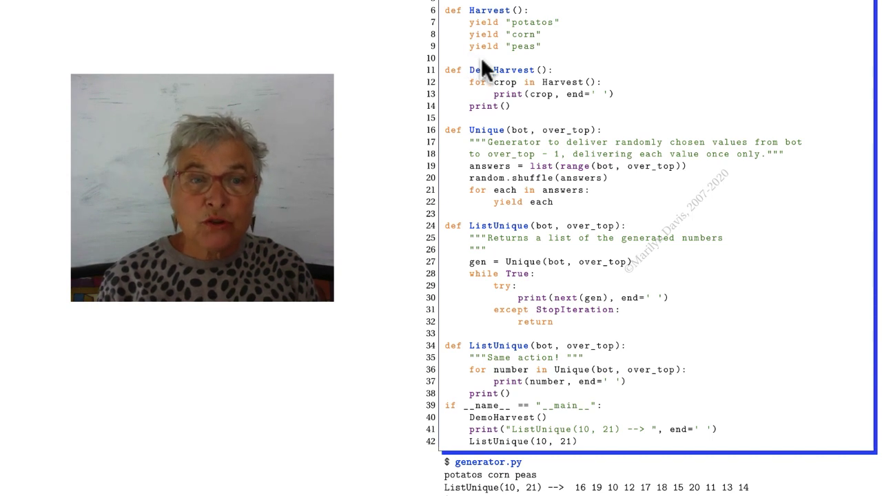
{"action": "mouse_move", "coordinate": [517, 99]}
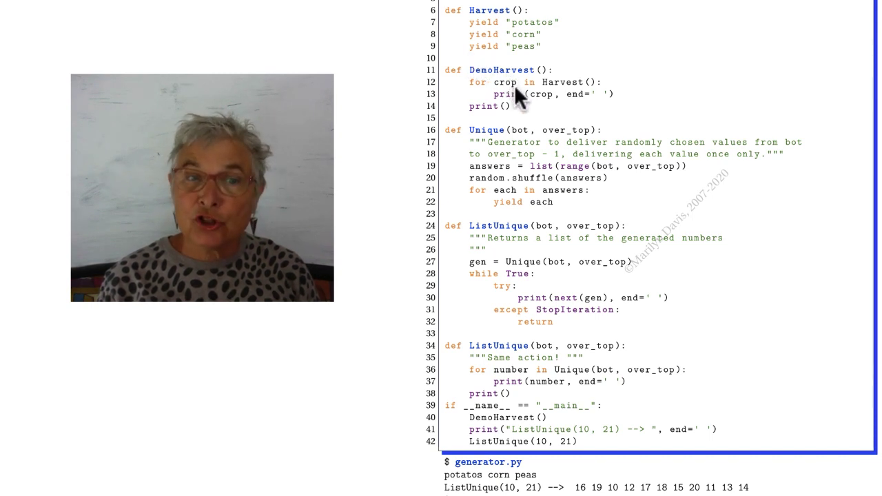
{"action": "mouse_move", "coordinate": [532, 119]}
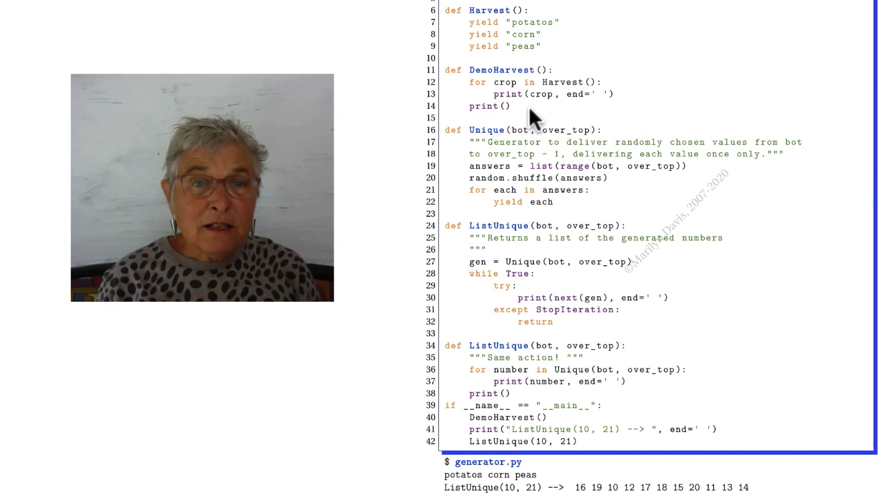
{"action": "mouse_move", "coordinate": [508, 44]}
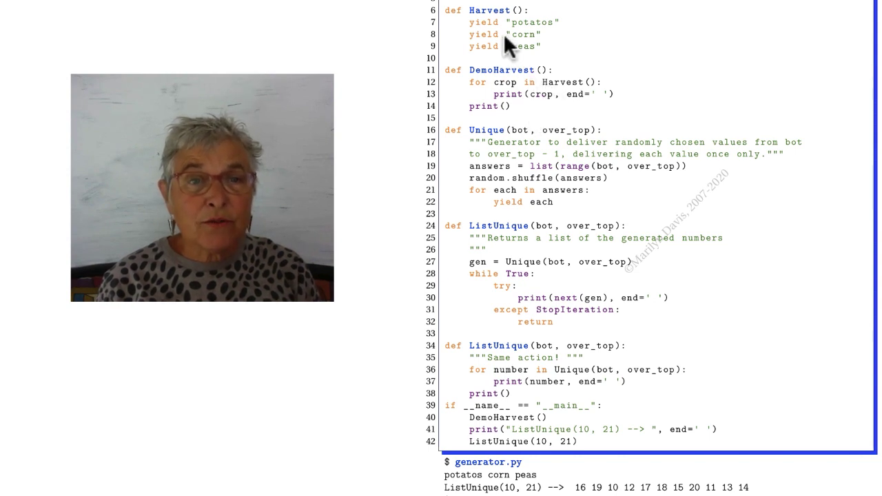
{"action": "mouse_move", "coordinate": [507, 34]}
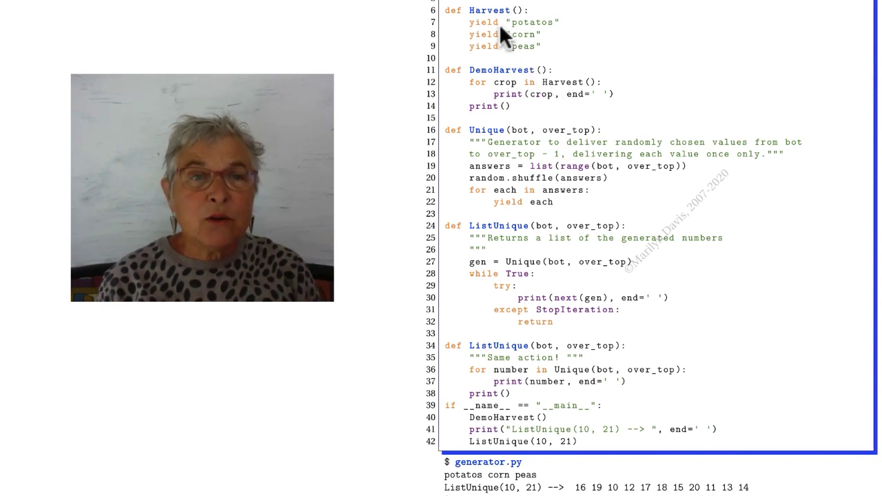
{"action": "mouse_move", "coordinate": [570, 74]}
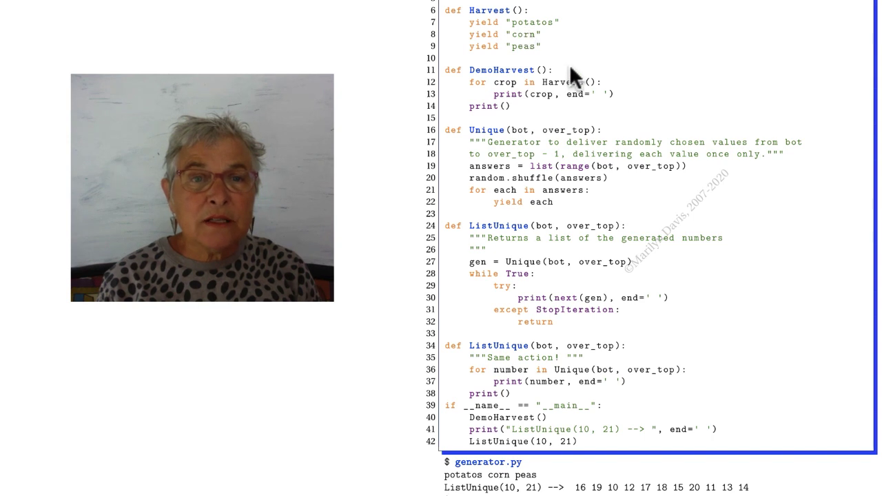
{"action": "mouse_move", "coordinate": [548, 113]}
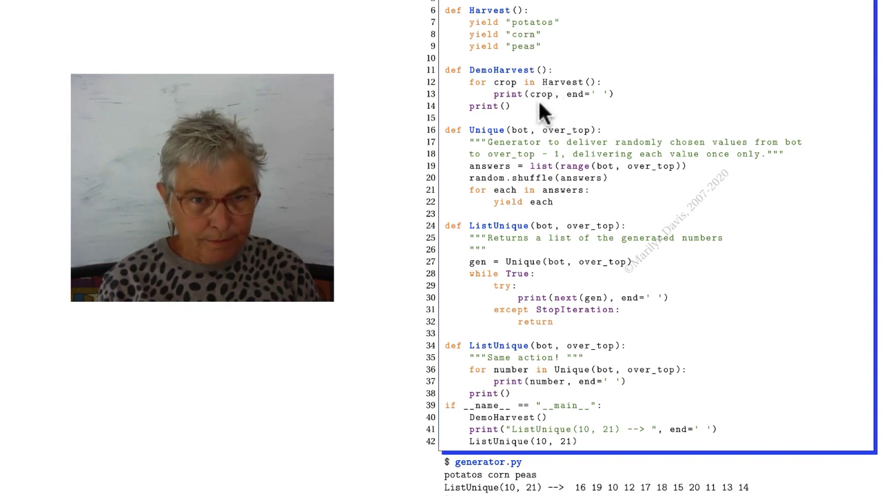
{"action": "mouse_move", "coordinate": [534, 66]}
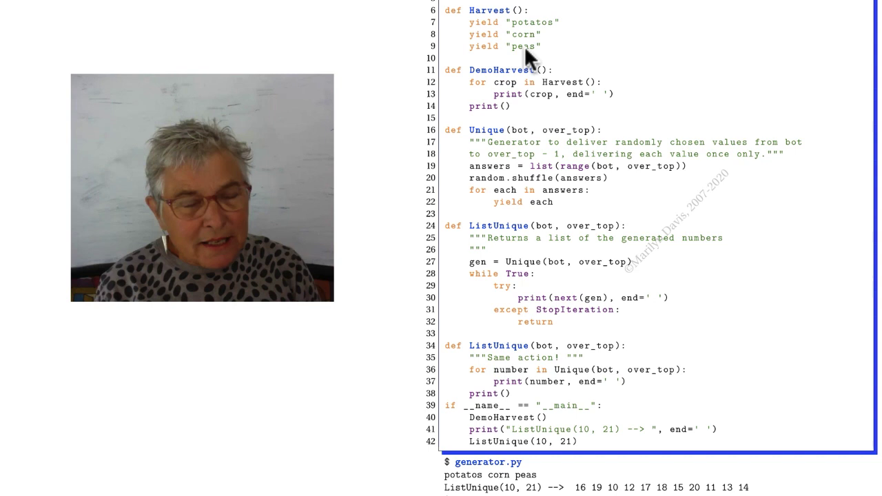
{"action": "mouse_move", "coordinate": [526, 66]}
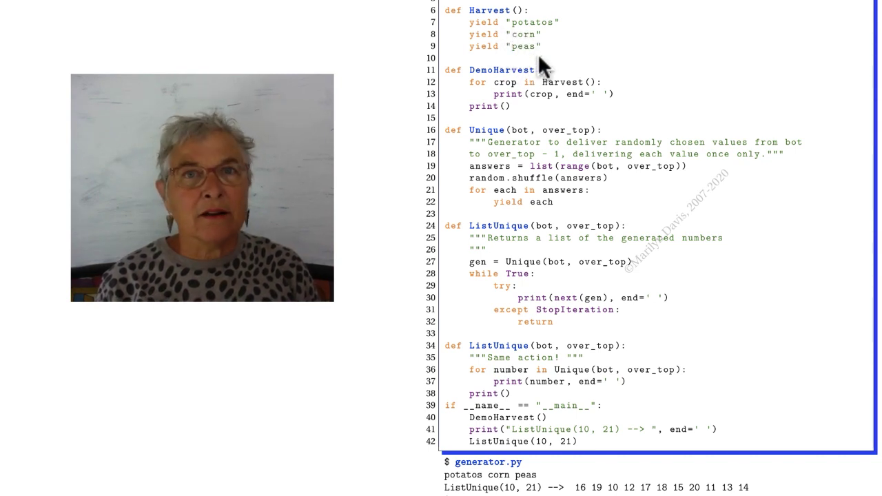
{"action": "mouse_move", "coordinate": [551, 53]}
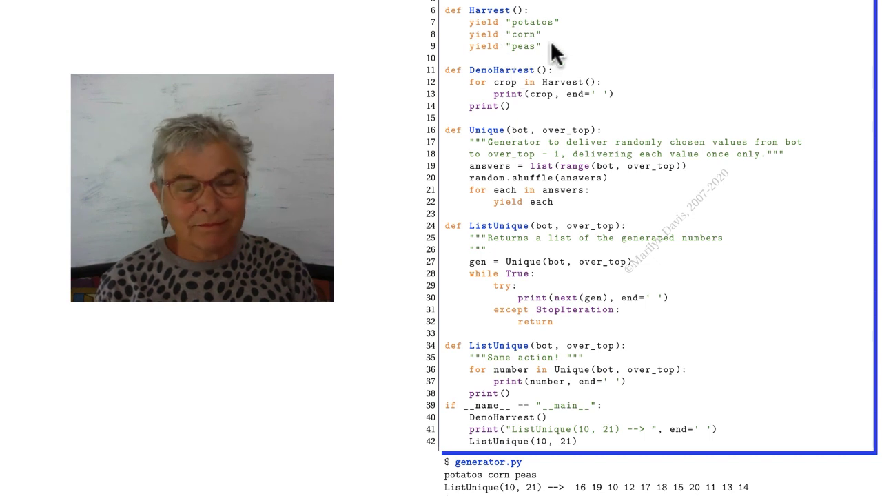
{"action": "mouse_move", "coordinate": [557, 173]}
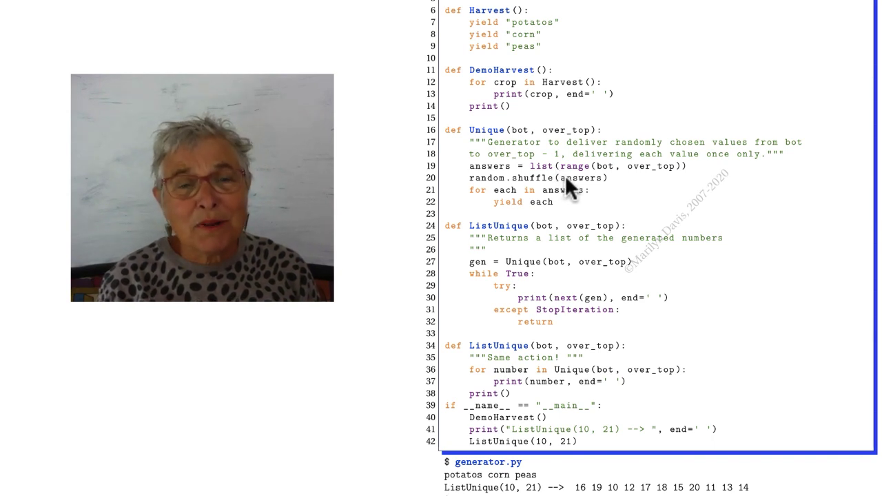
{"action": "mouse_move", "coordinate": [576, 207]}
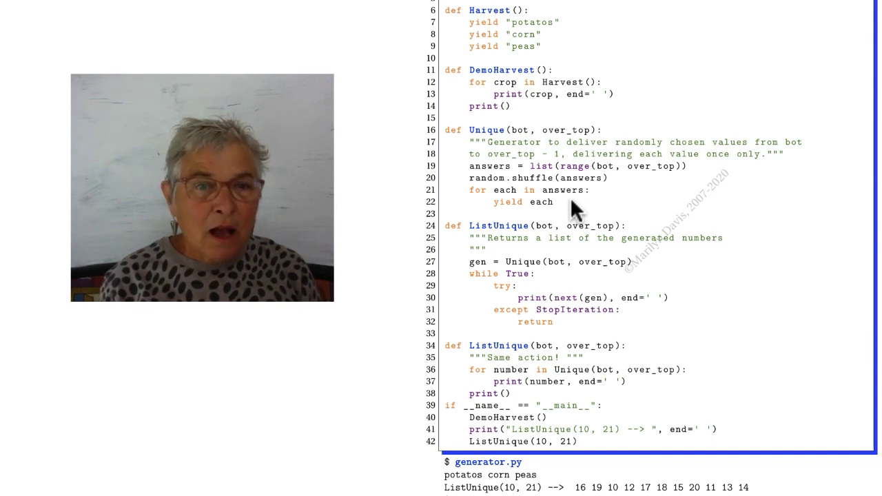
{"action": "mouse_move", "coordinate": [579, 178]}
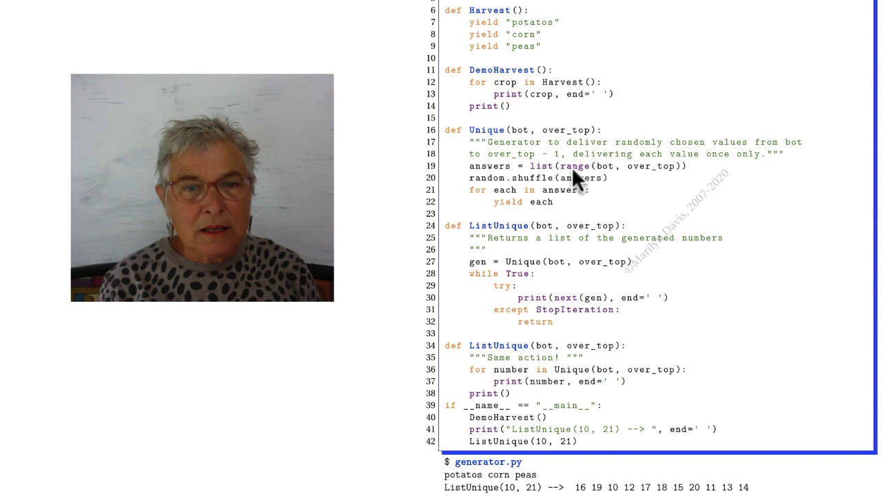
{"action": "mouse_move", "coordinate": [571, 191]}
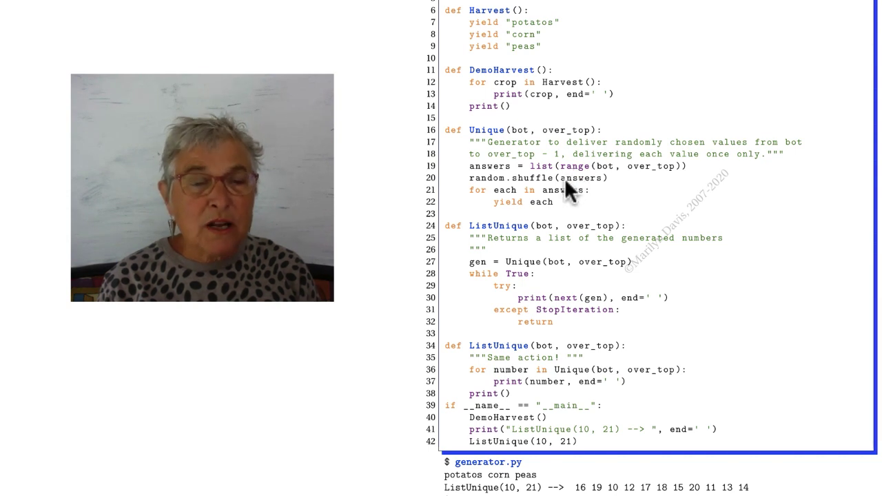
{"action": "mouse_move", "coordinate": [554, 218]}
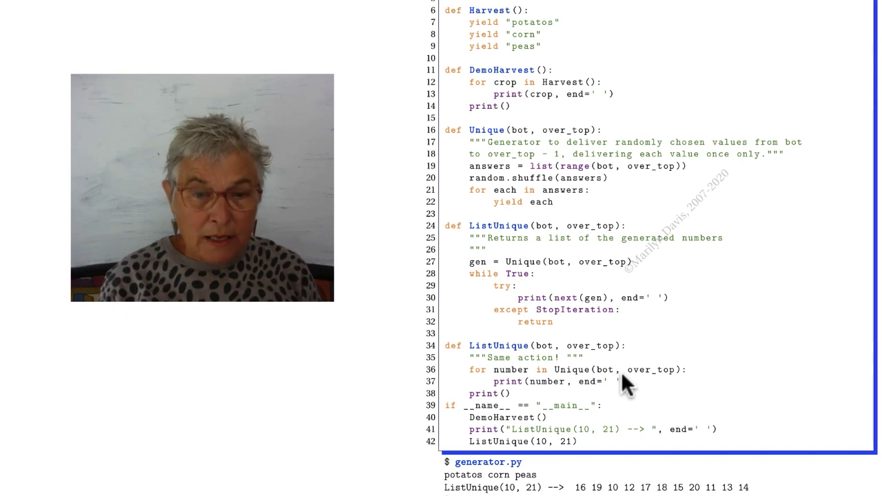
{"action": "mouse_move", "coordinate": [576, 394]}
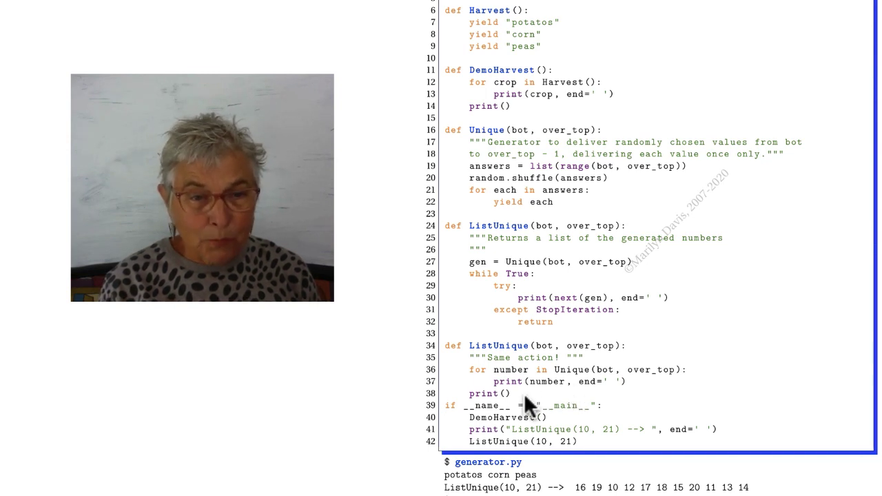
{"action": "mouse_move", "coordinate": [475, 347]}
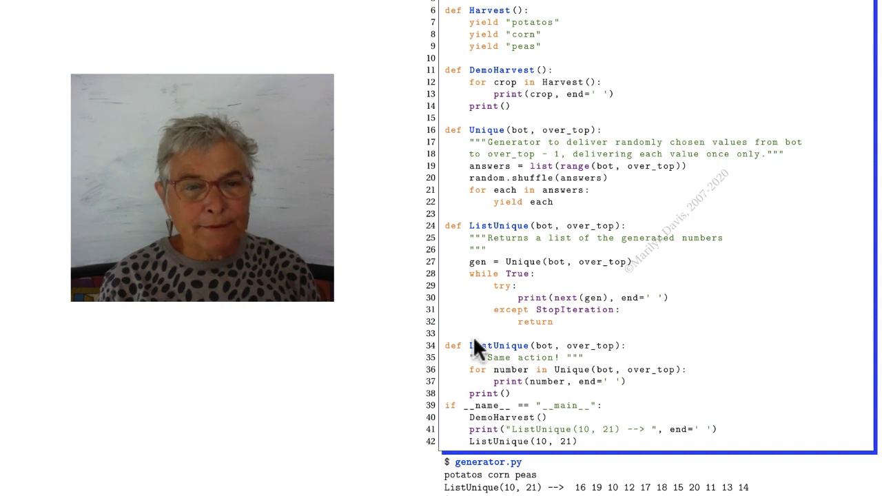
{"action": "mouse_move", "coordinate": [515, 237]}
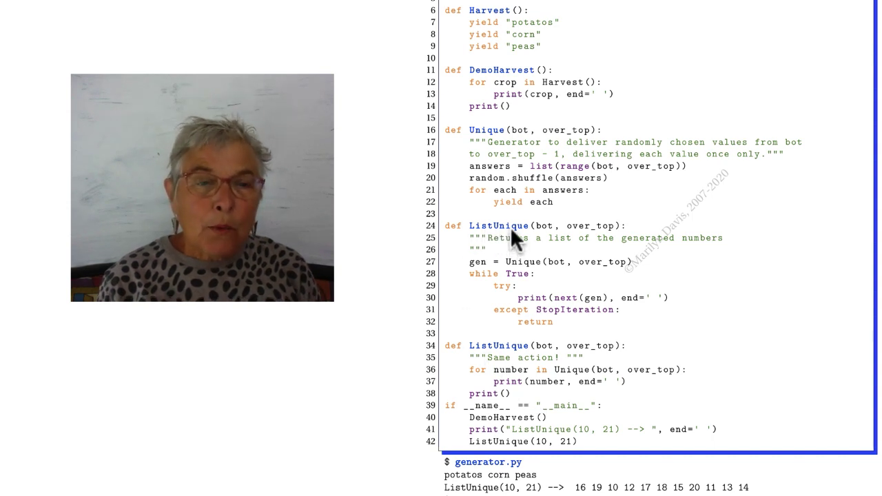
{"action": "mouse_move", "coordinate": [576, 276]}
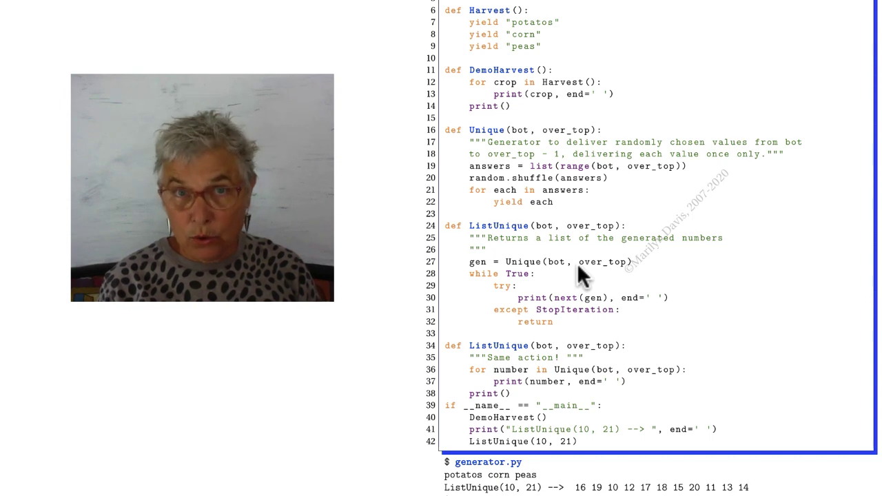
{"action": "mouse_move", "coordinate": [526, 276]}
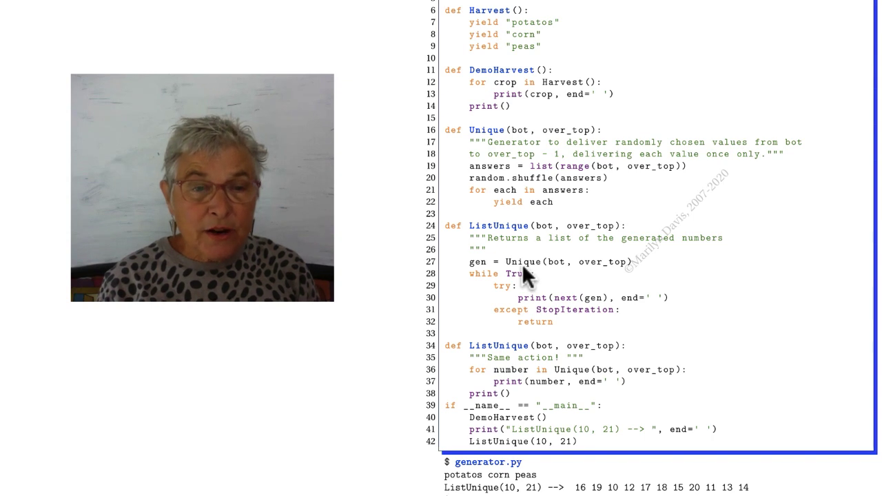
{"action": "mouse_move", "coordinate": [536, 320]}
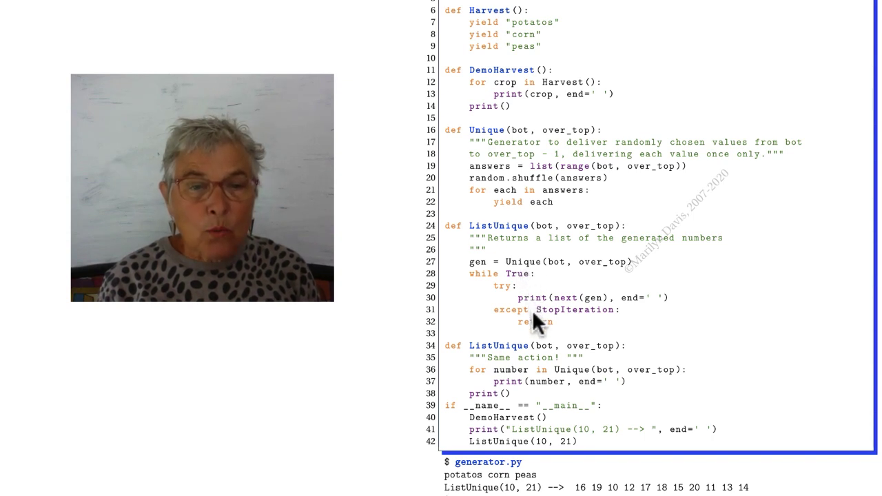
{"action": "mouse_move", "coordinate": [567, 310]}
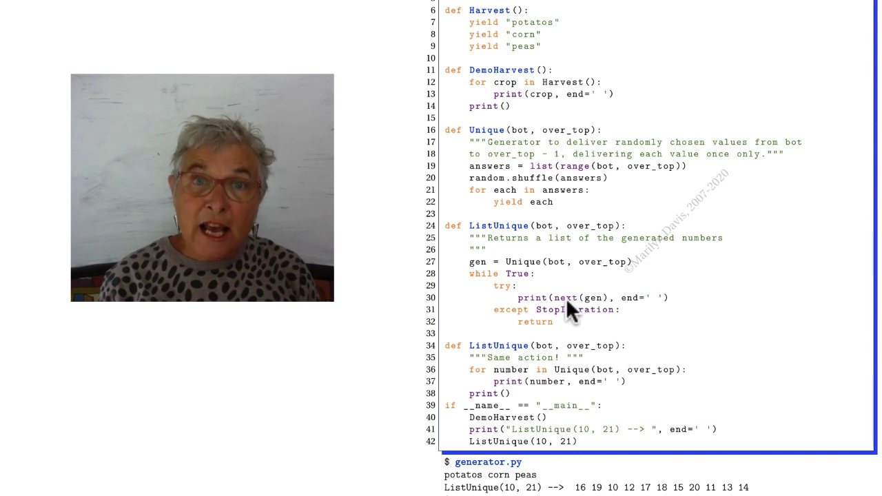
{"action": "mouse_move", "coordinate": [590, 286]}
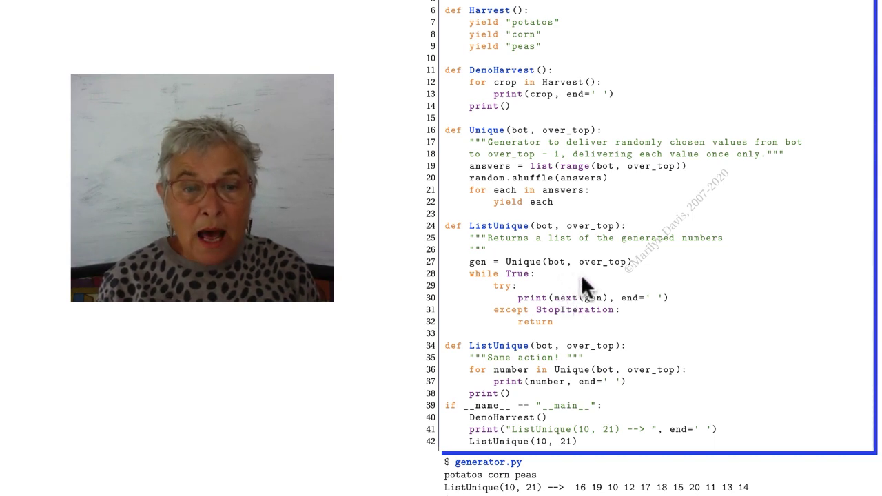
{"action": "mouse_move", "coordinate": [595, 312]}
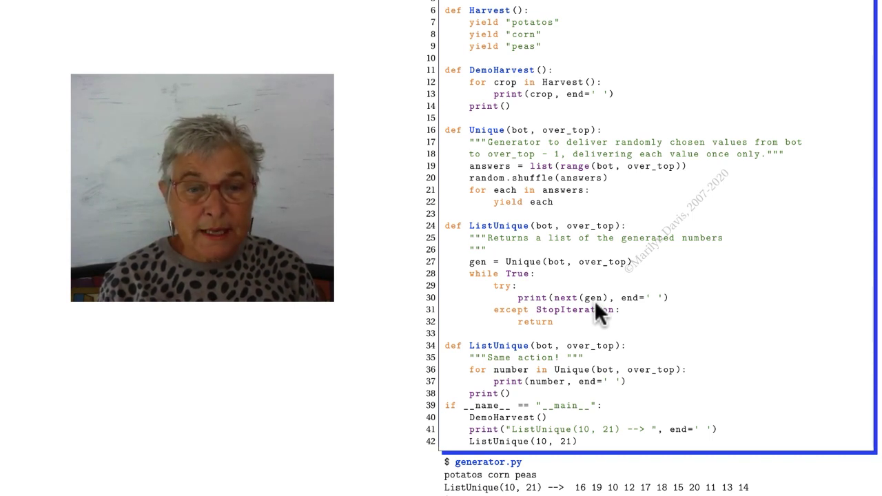
{"action": "mouse_move", "coordinate": [565, 311]}
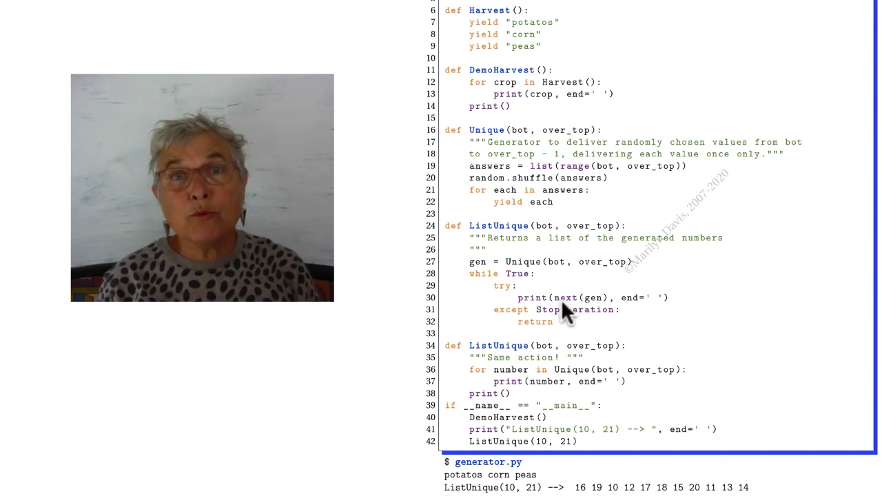
{"action": "mouse_move", "coordinate": [568, 320]}
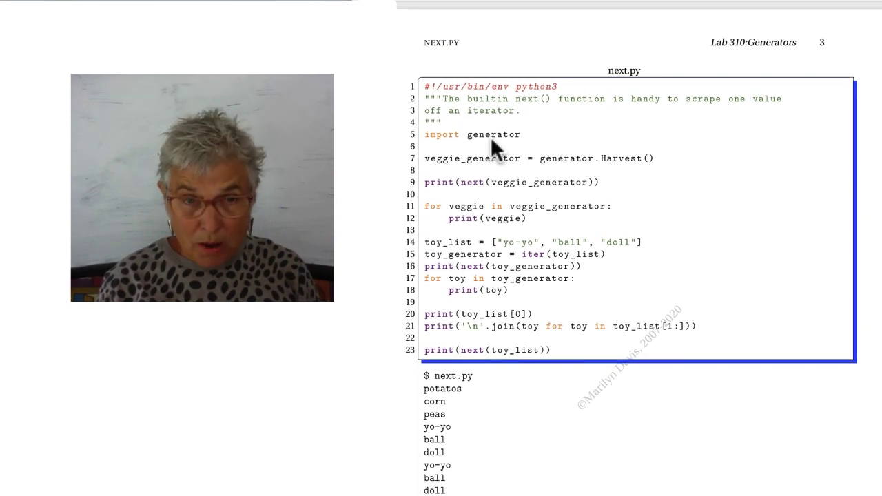
{"action": "mouse_move", "coordinate": [590, 165]}
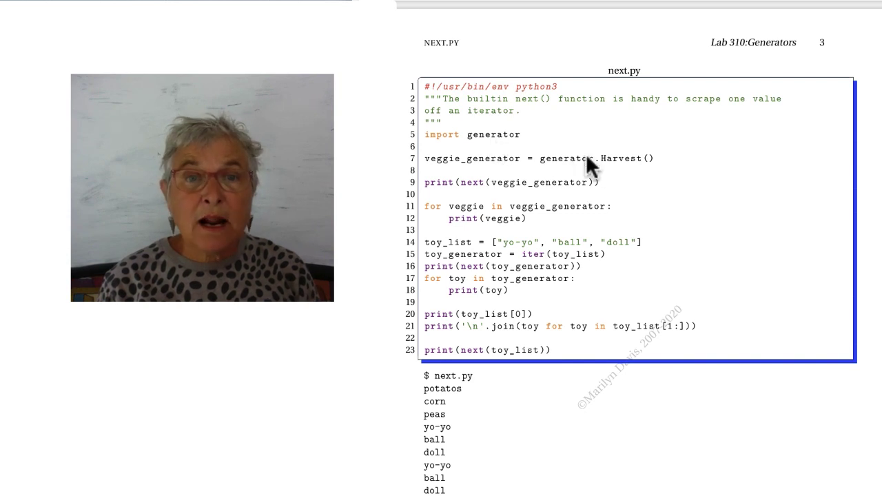
{"action": "mouse_move", "coordinate": [620, 170]}
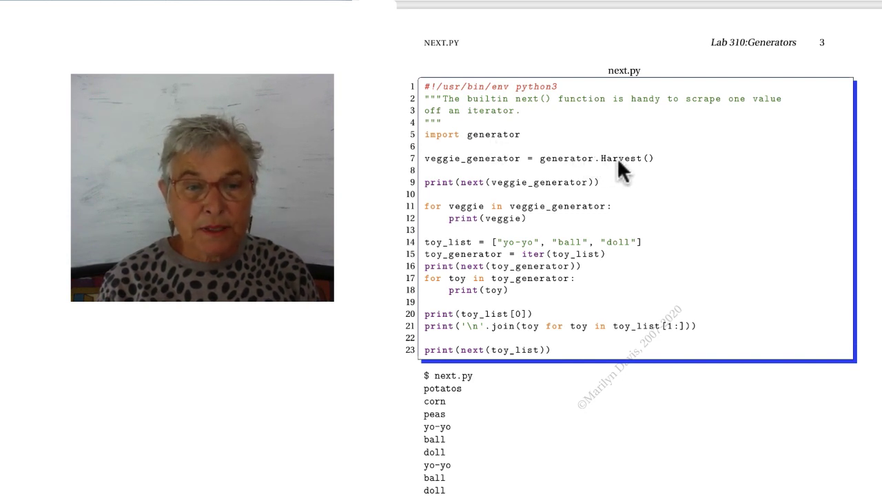
{"action": "mouse_move", "coordinate": [524, 171]}
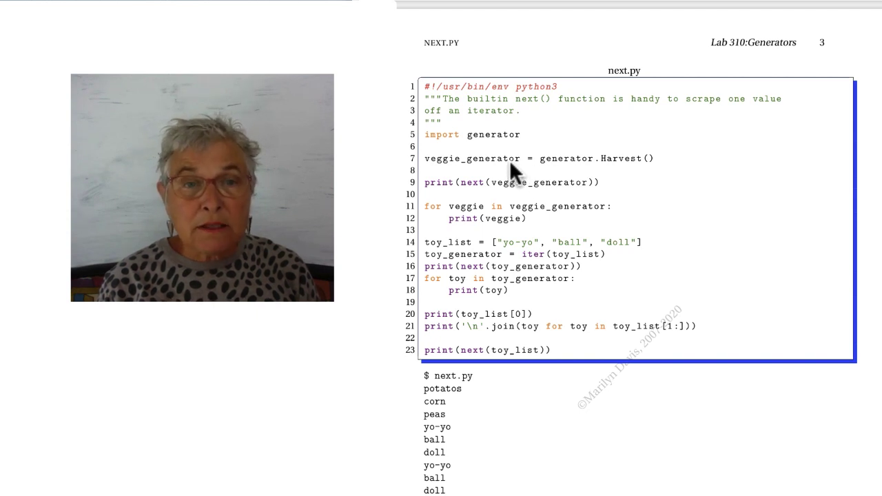
{"action": "mouse_move", "coordinate": [510, 196]}
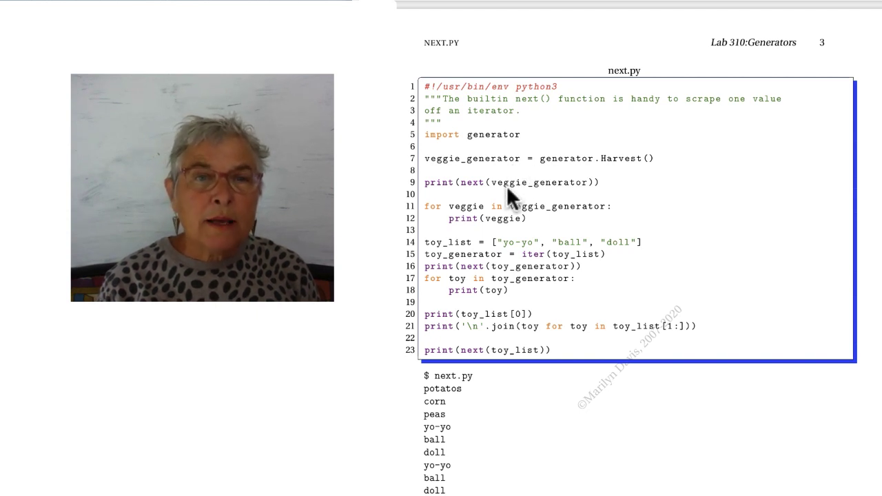
{"action": "mouse_move", "coordinate": [480, 195]}
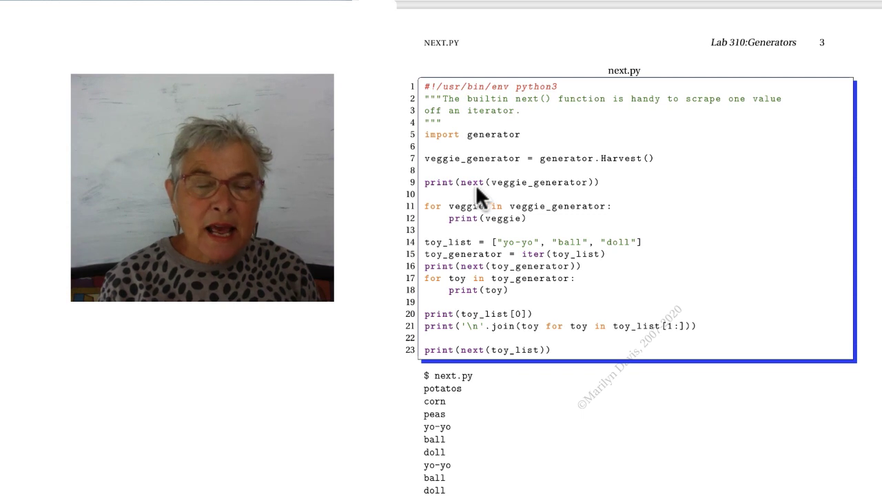
{"action": "mouse_move", "coordinate": [530, 400]}
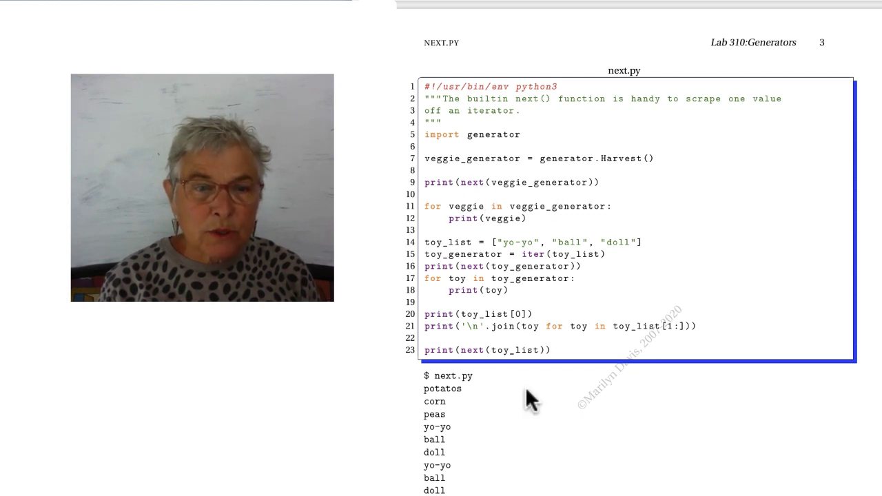
{"action": "mouse_move", "coordinate": [471, 405]}
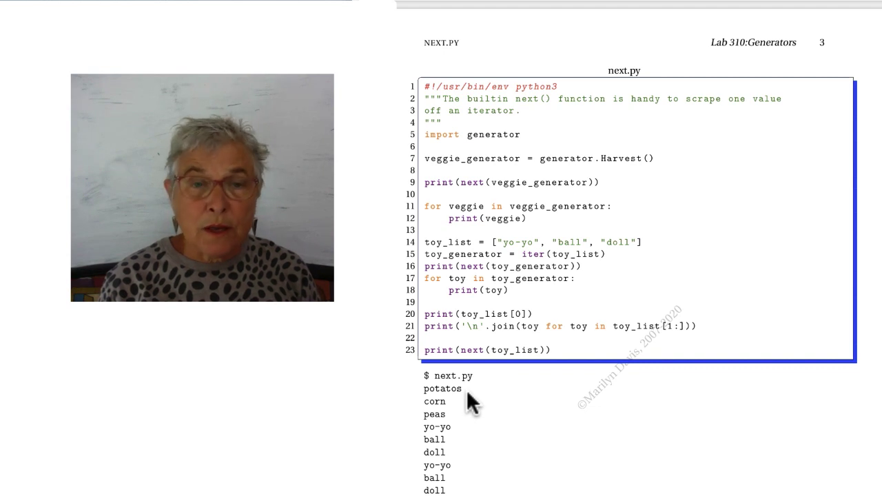
{"action": "mouse_move", "coordinate": [507, 224]}
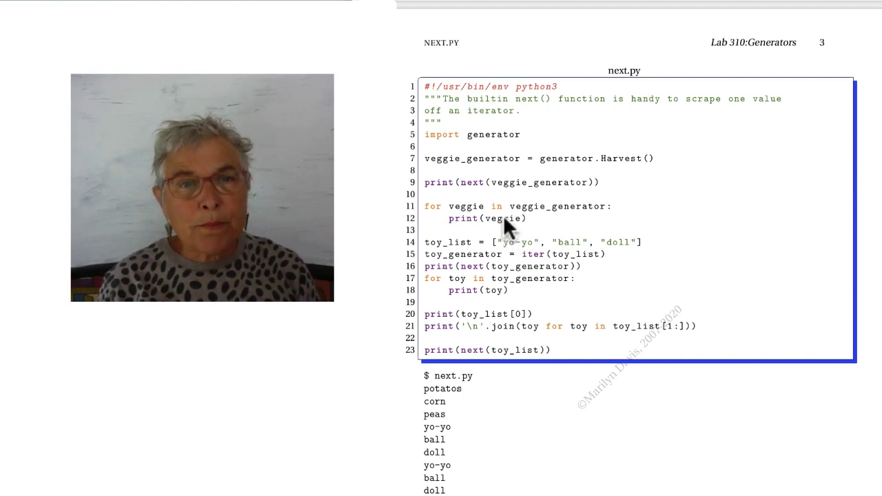
{"action": "mouse_move", "coordinate": [520, 214]}
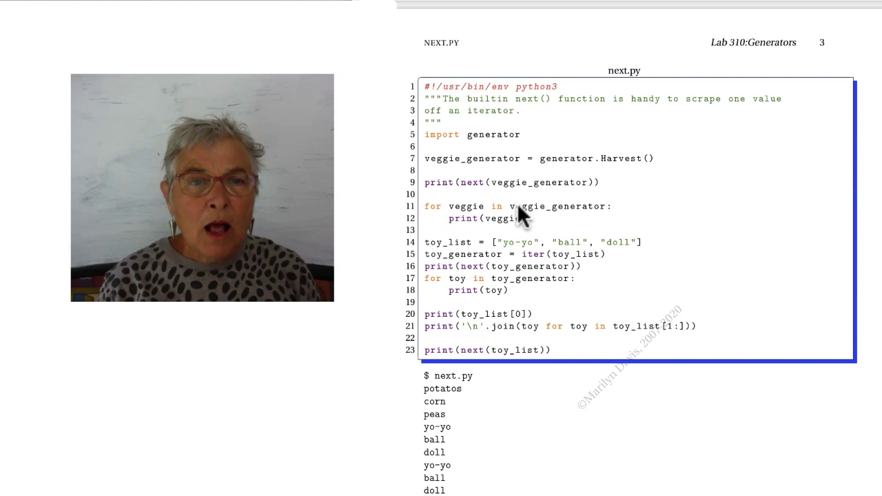
{"action": "mouse_move", "coordinate": [549, 219]}
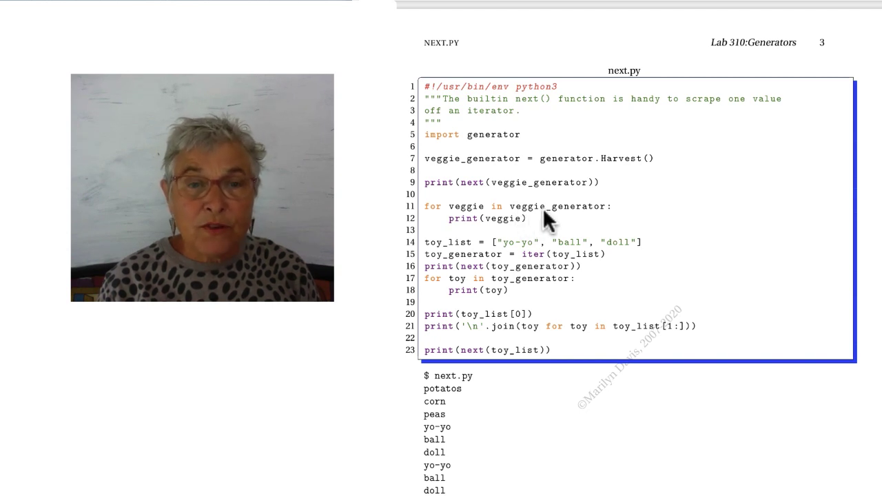
{"action": "mouse_move", "coordinate": [523, 196]}
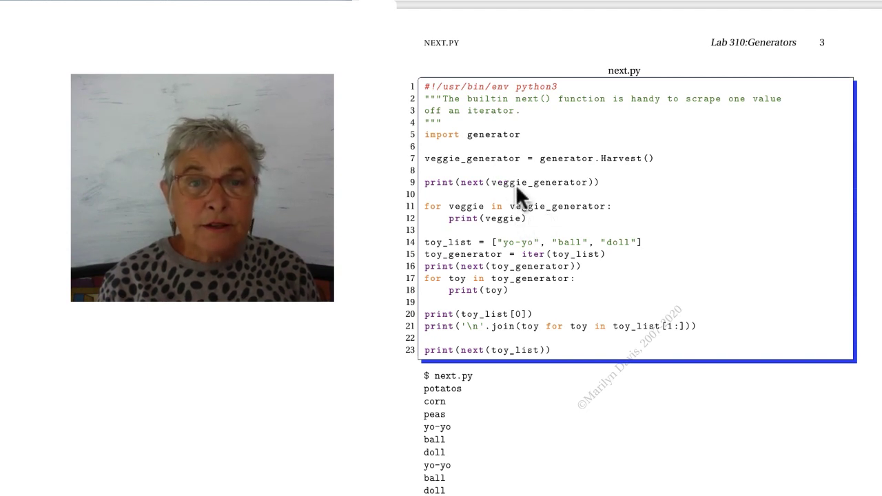
{"action": "mouse_move", "coordinate": [539, 219]}
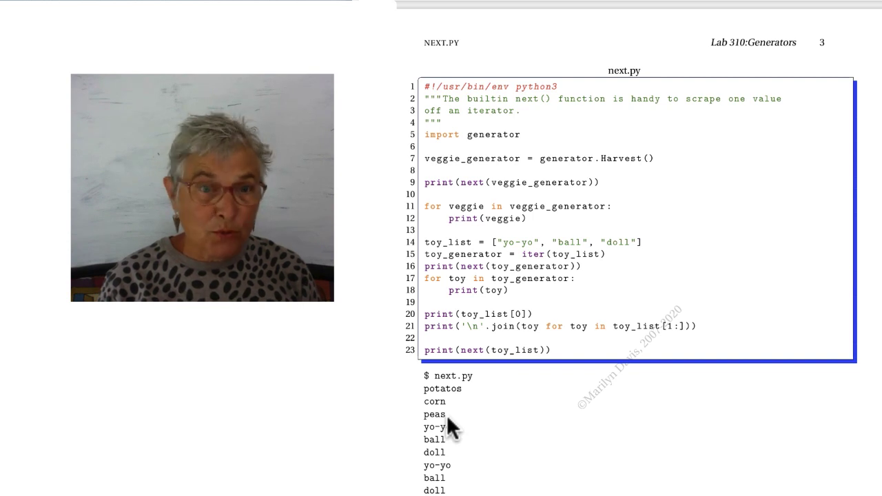
{"action": "mouse_move", "coordinate": [531, 297]}
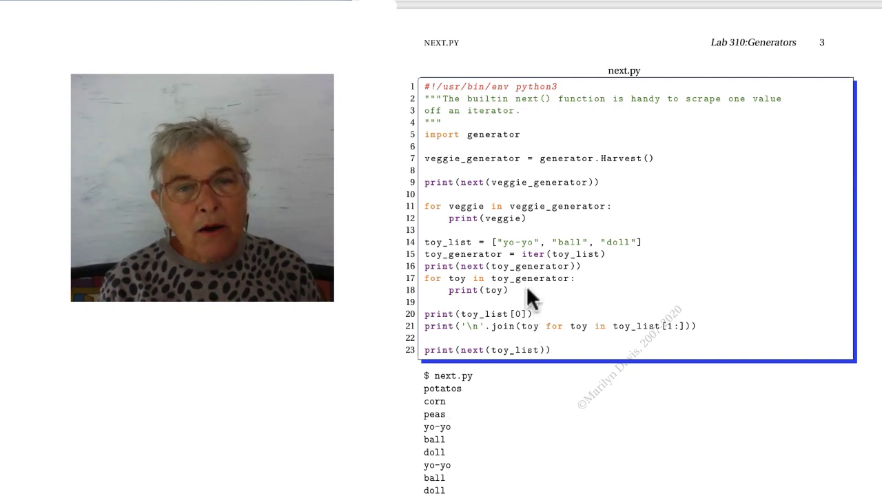
{"action": "mouse_move", "coordinate": [536, 254]}
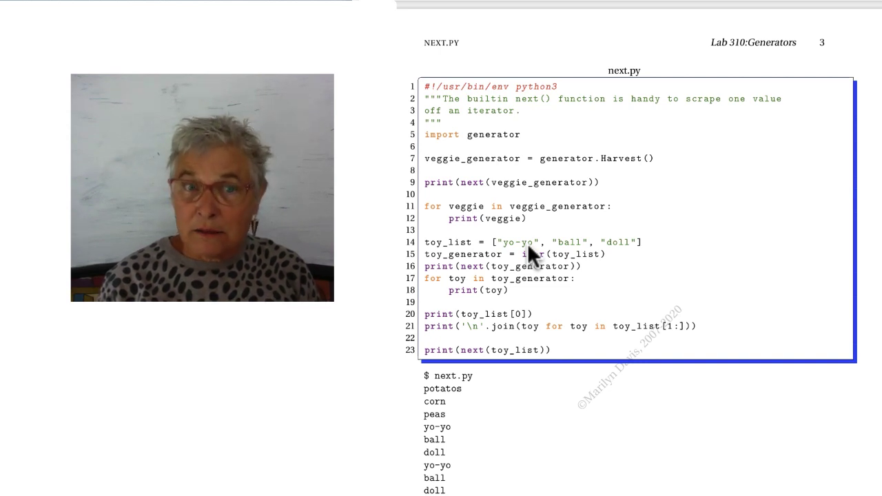
{"action": "mouse_move", "coordinate": [538, 268]}
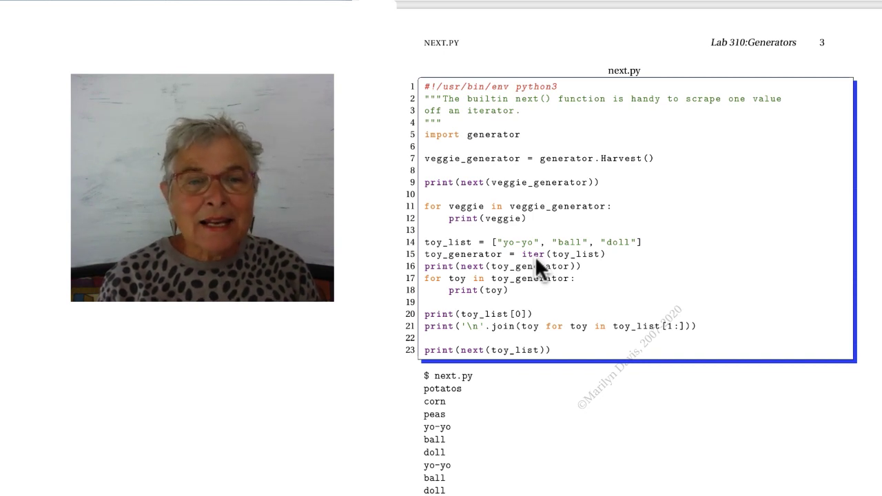
{"action": "mouse_move", "coordinate": [537, 279]}
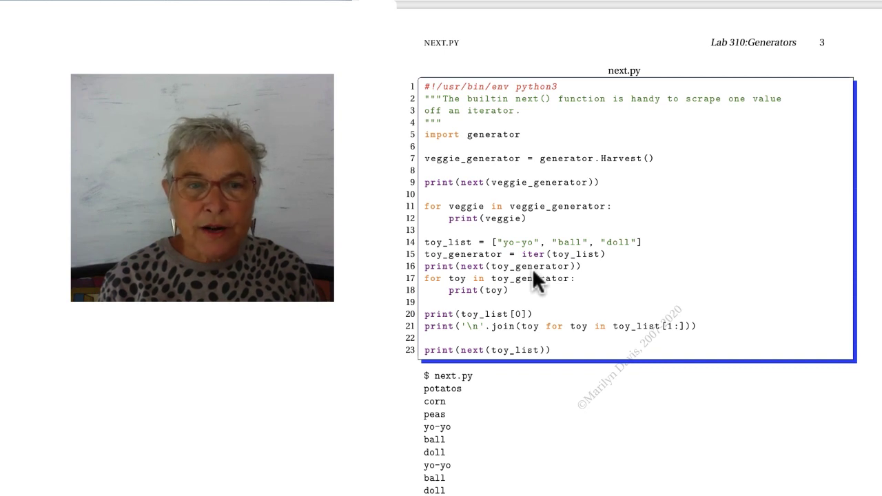
{"action": "mouse_move", "coordinate": [513, 228]}
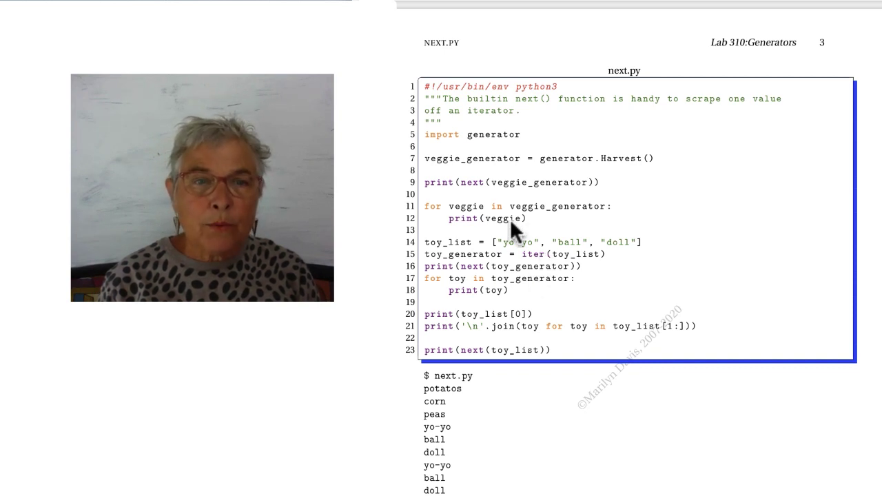
{"action": "mouse_move", "coordinate": [485, 268]}
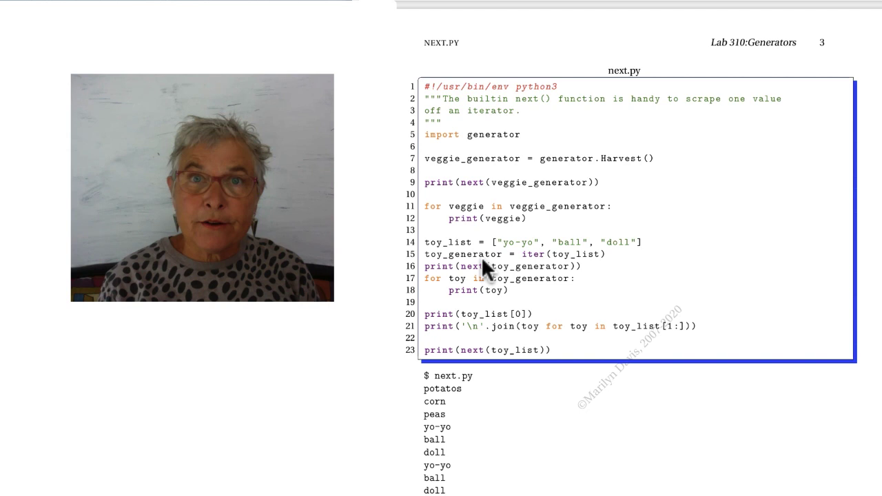
{"action": "mouse_move", "coordinate": [491, 283]}
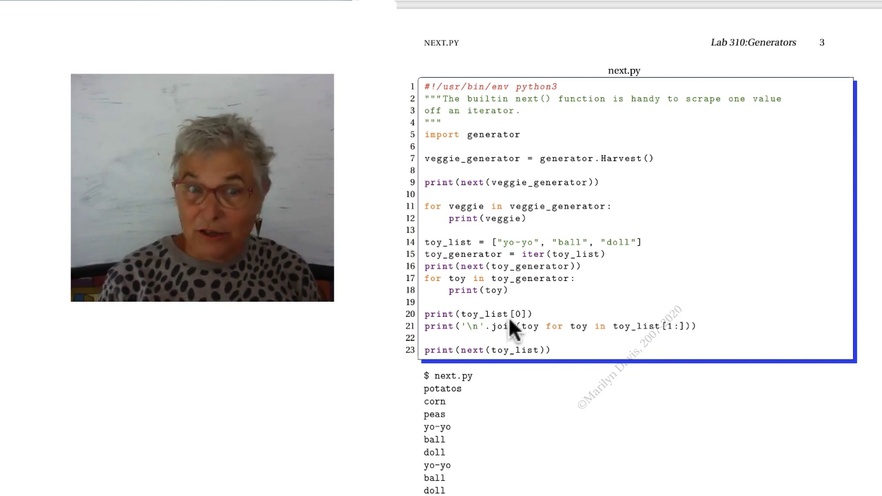
{"action": "mouse_move", "coordinate": [669, 343]}
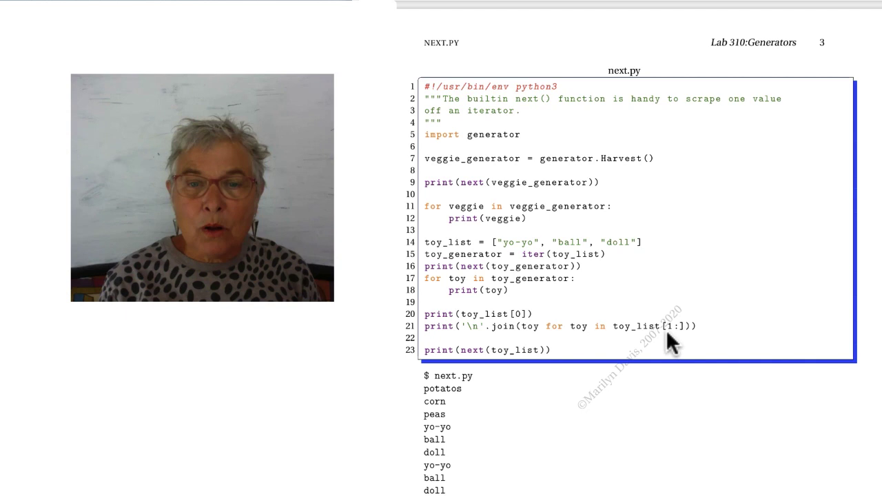
{"action": "mouse_move", "coordinate": [686, 342]}
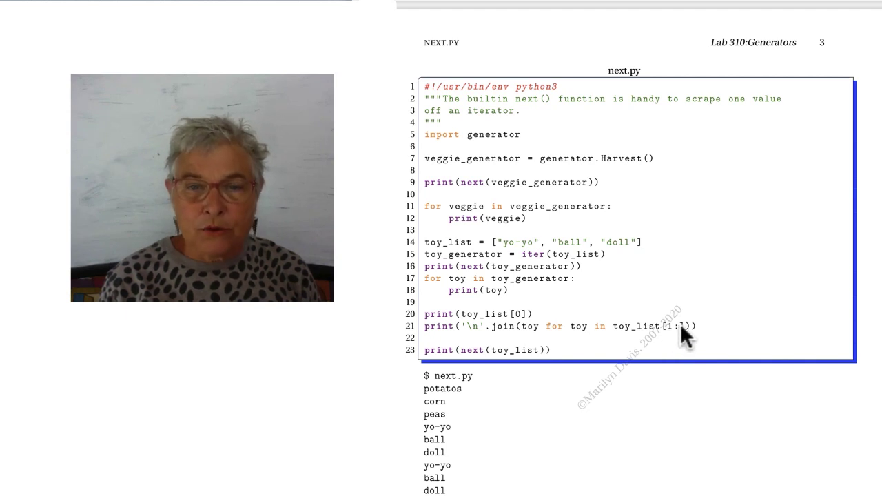
{"action": "mouse_move", "coordinate": [683, 344]}
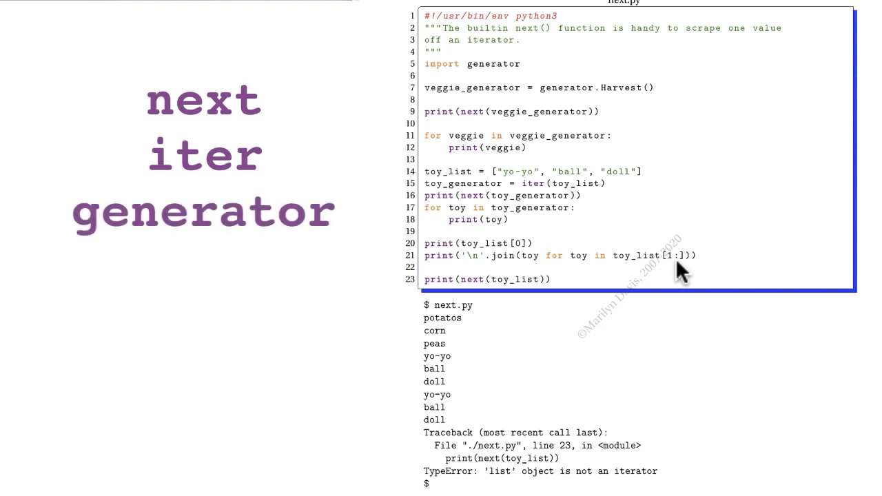
{"action": "mouse_move", "coordinate": [399, 297]}
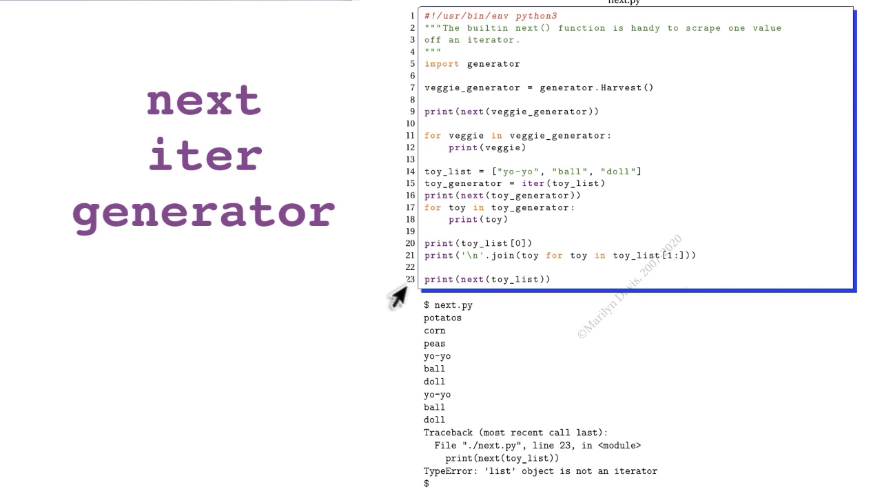
{"action": "mouse_move", "coordinate": [406, 476]}
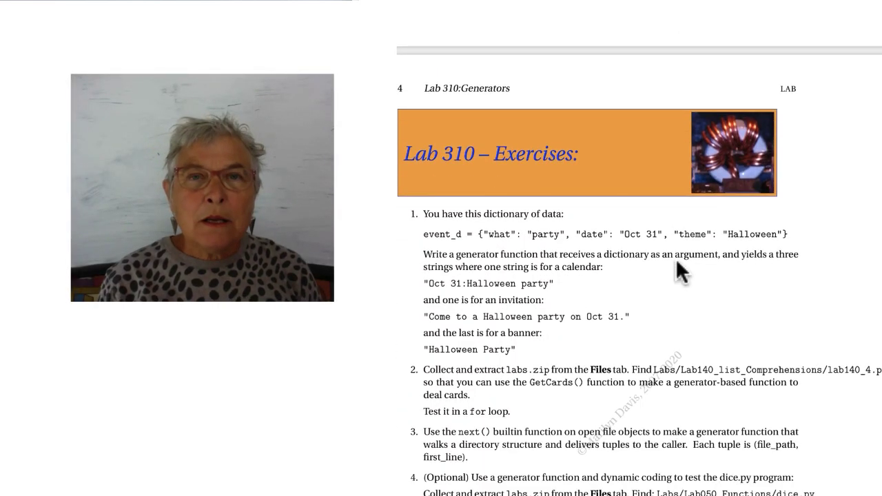
{"action": "scroll", "scroll_direction": "up", "scroll_amount": 3}
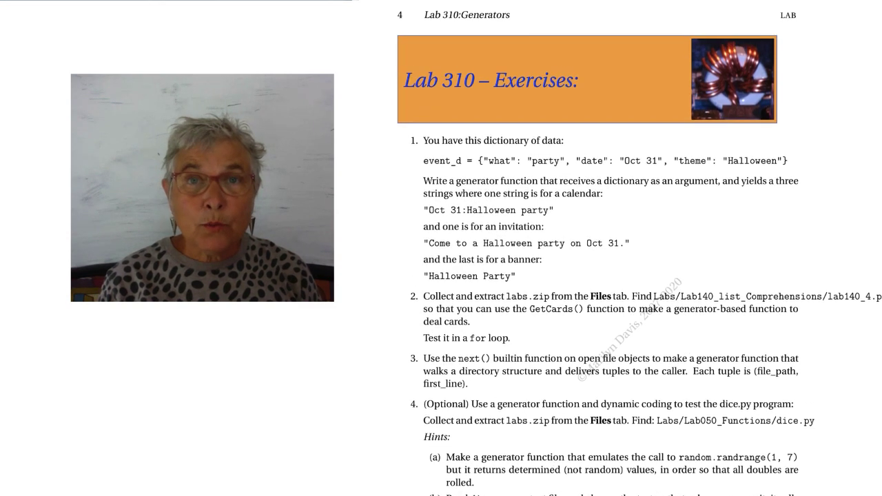